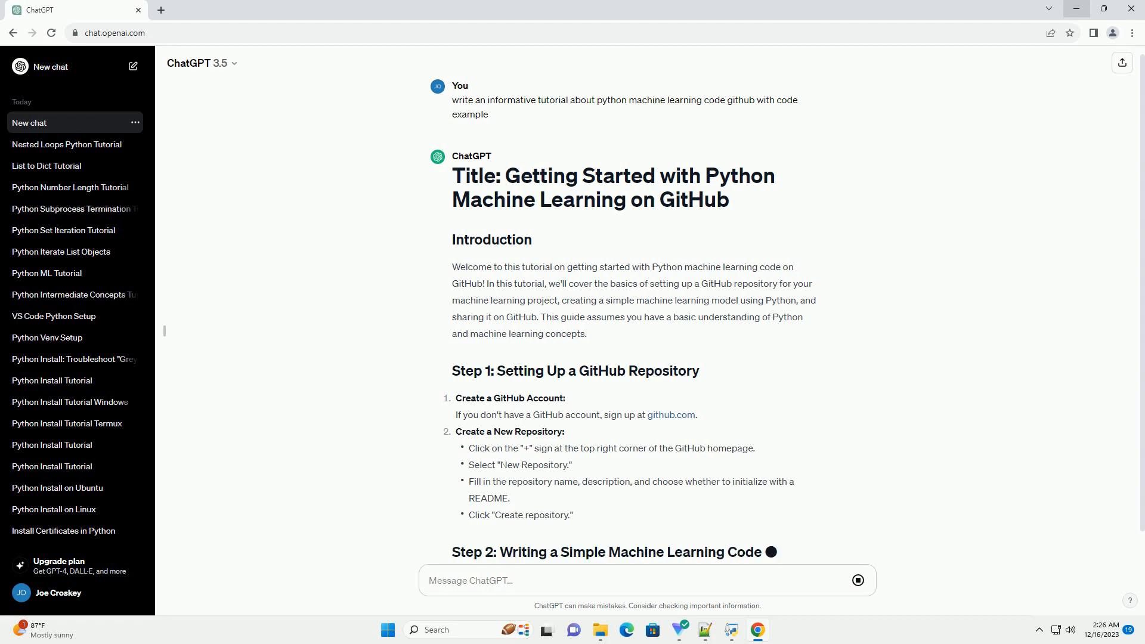
scroll(down, 3)
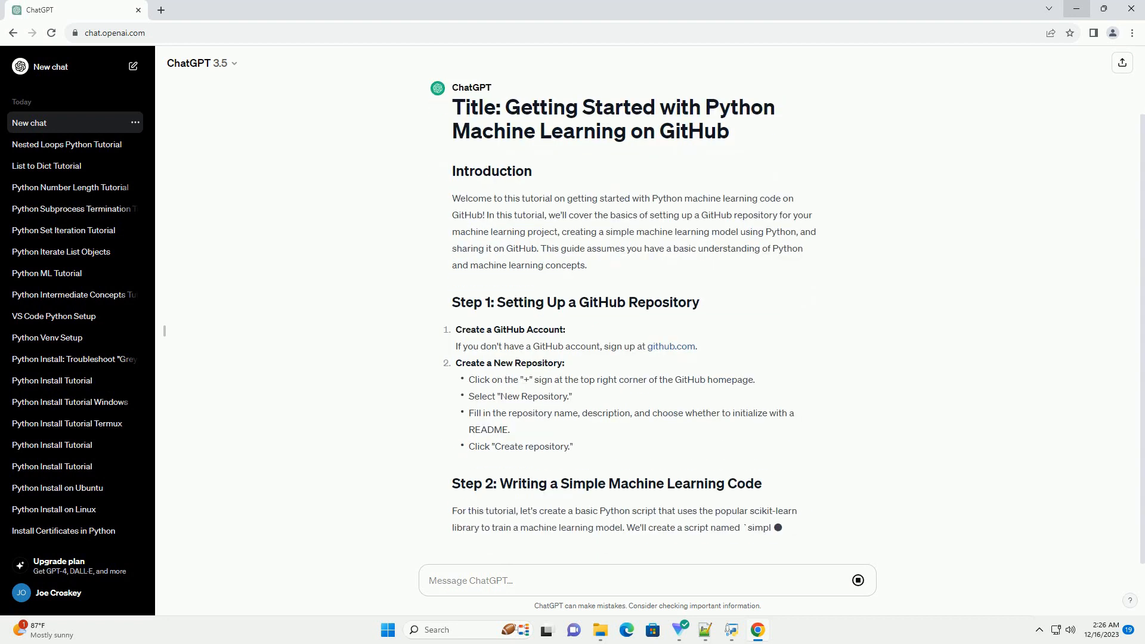
scroll(down, 3)
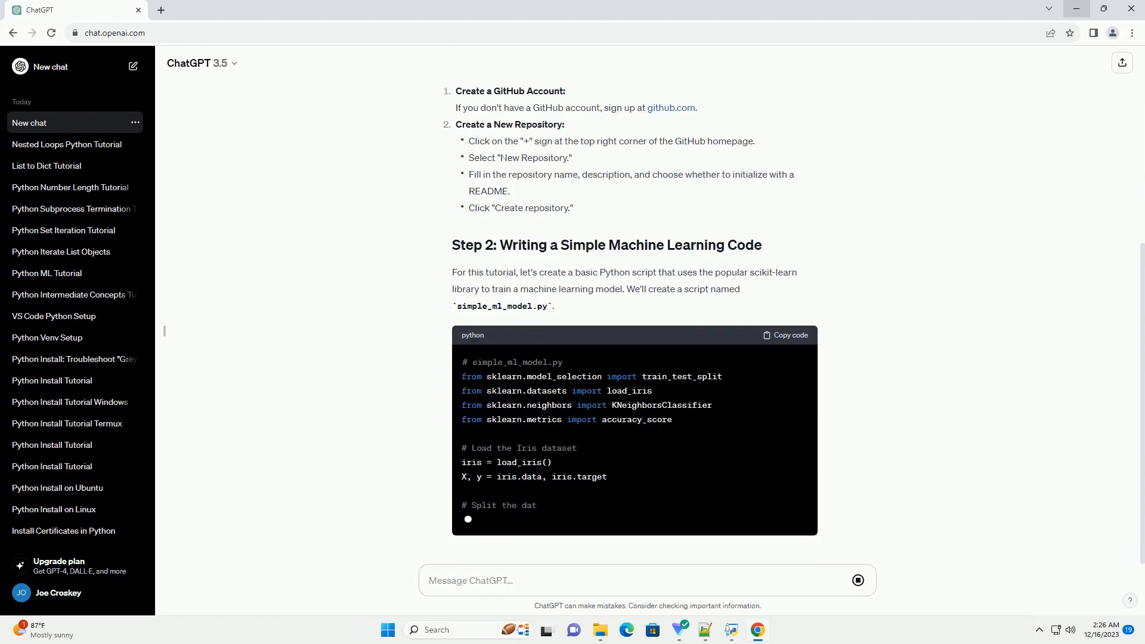
scroll(down, 3)
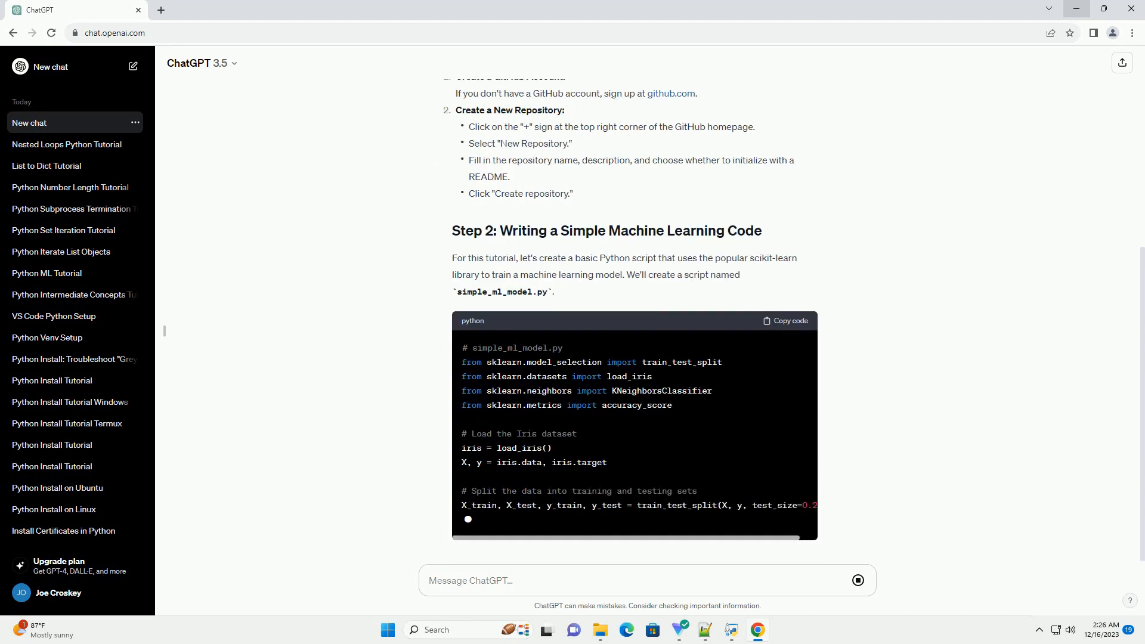
scroll(down, 3)
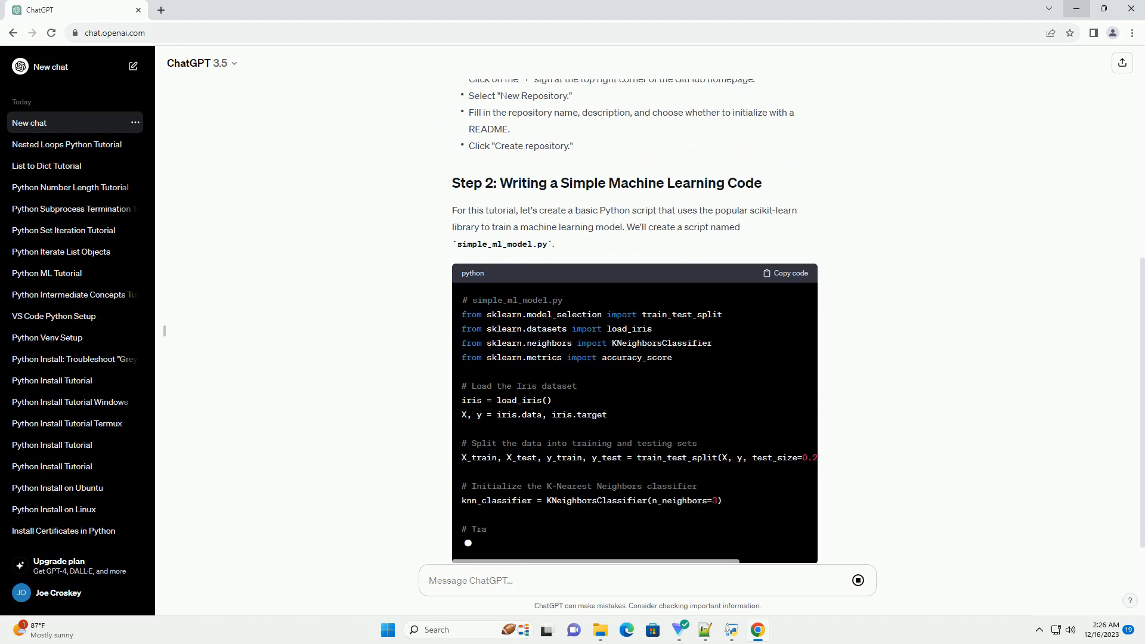
scroll(down, 3)
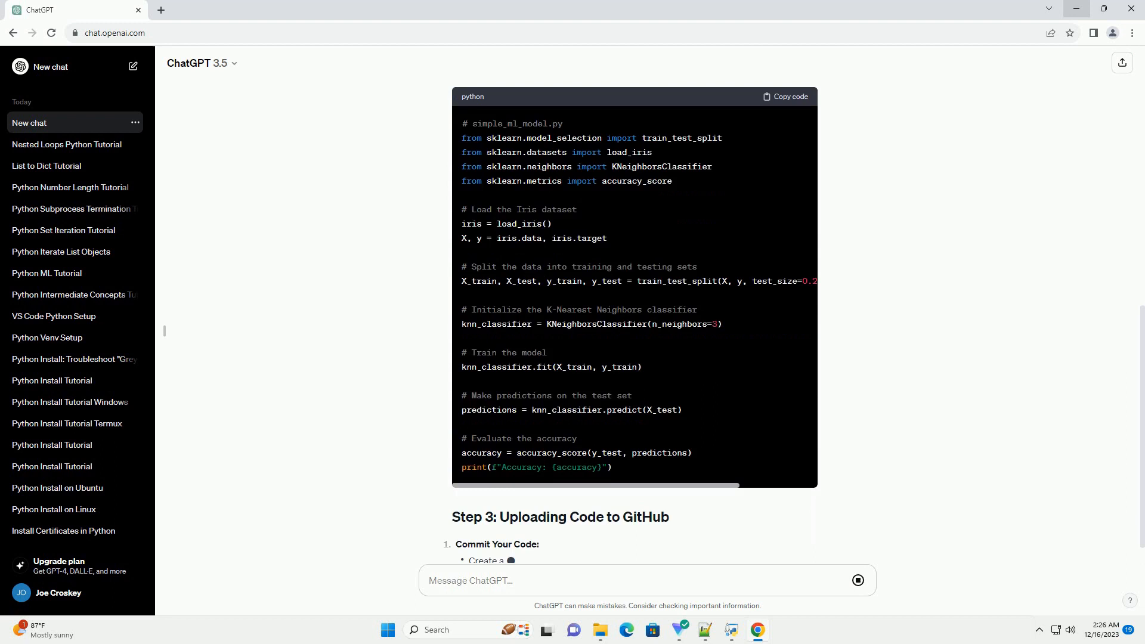
scroll(down, 3)
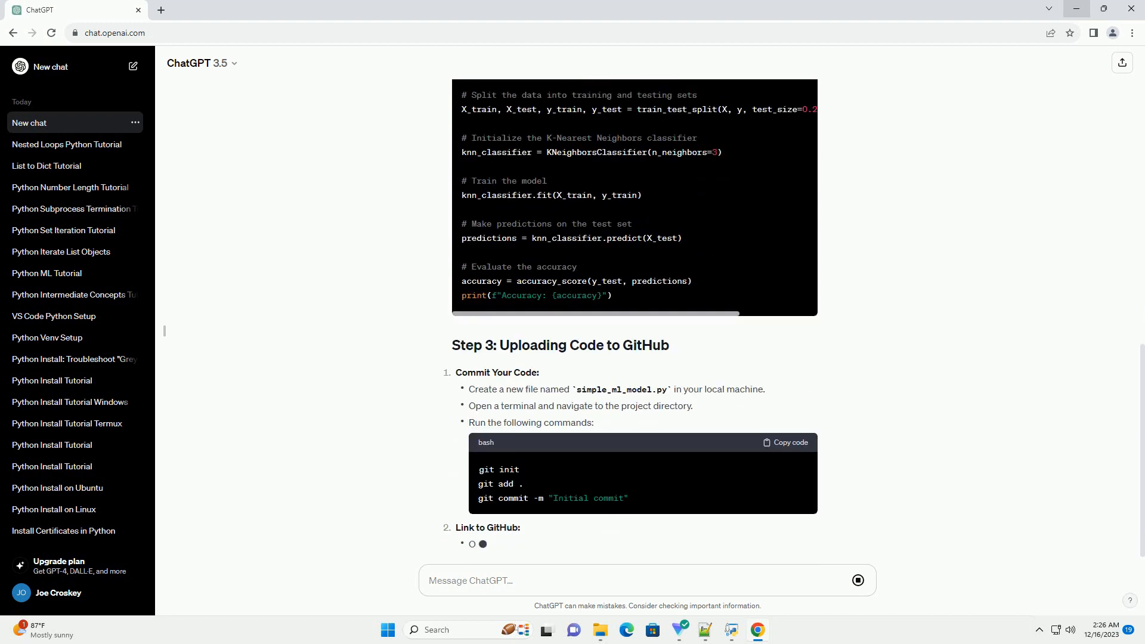
scroll(down, 3)
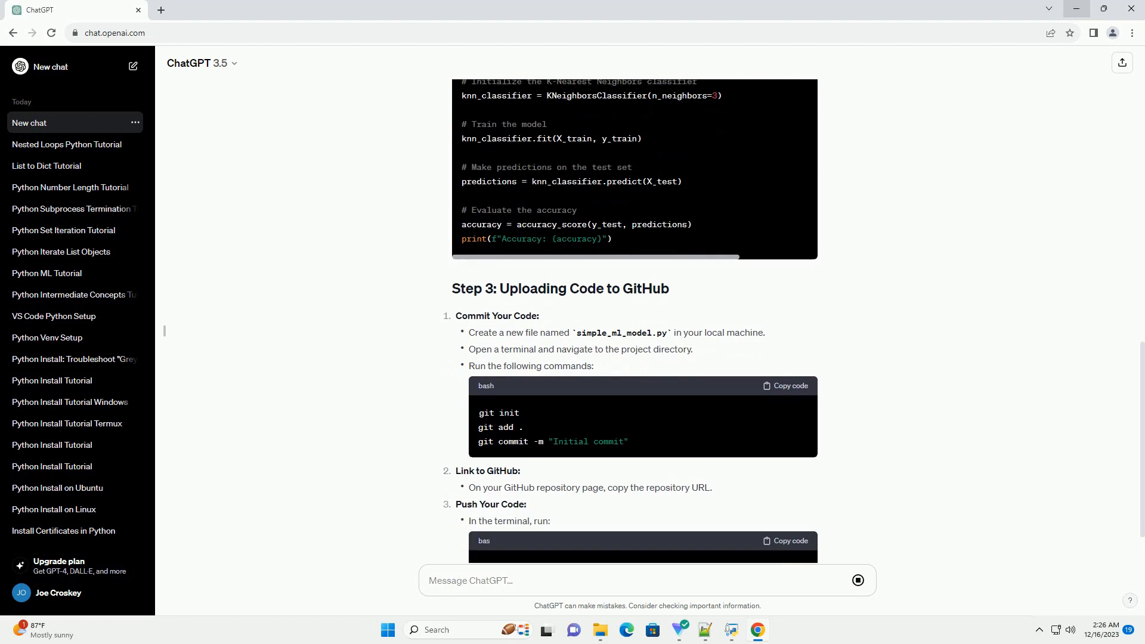
scroll(down, 3)
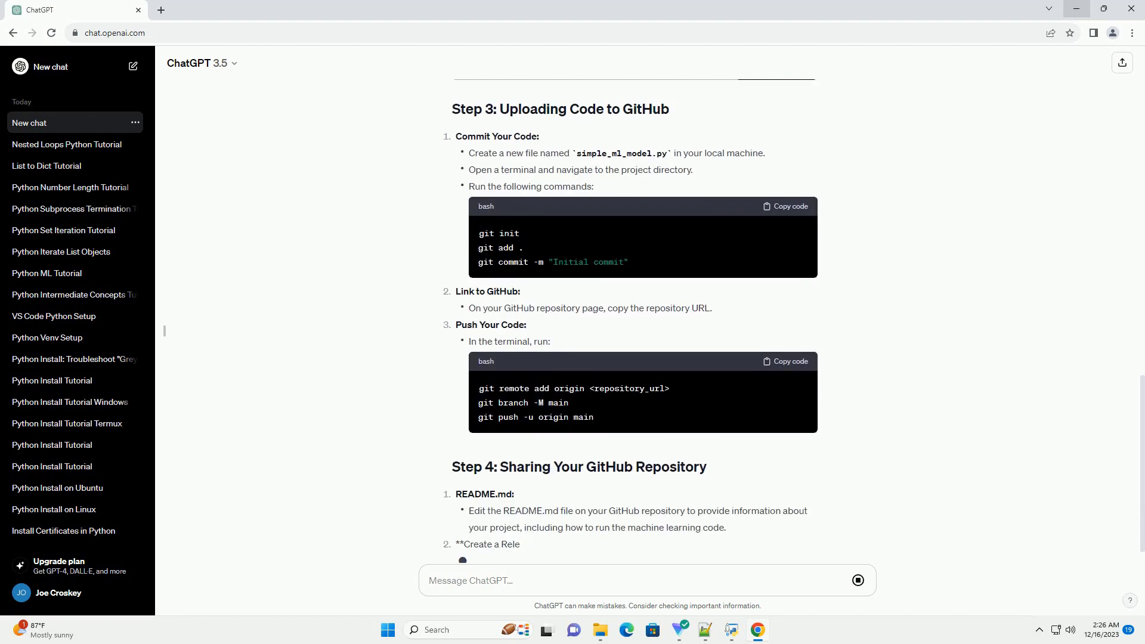
scroll(down, 3)
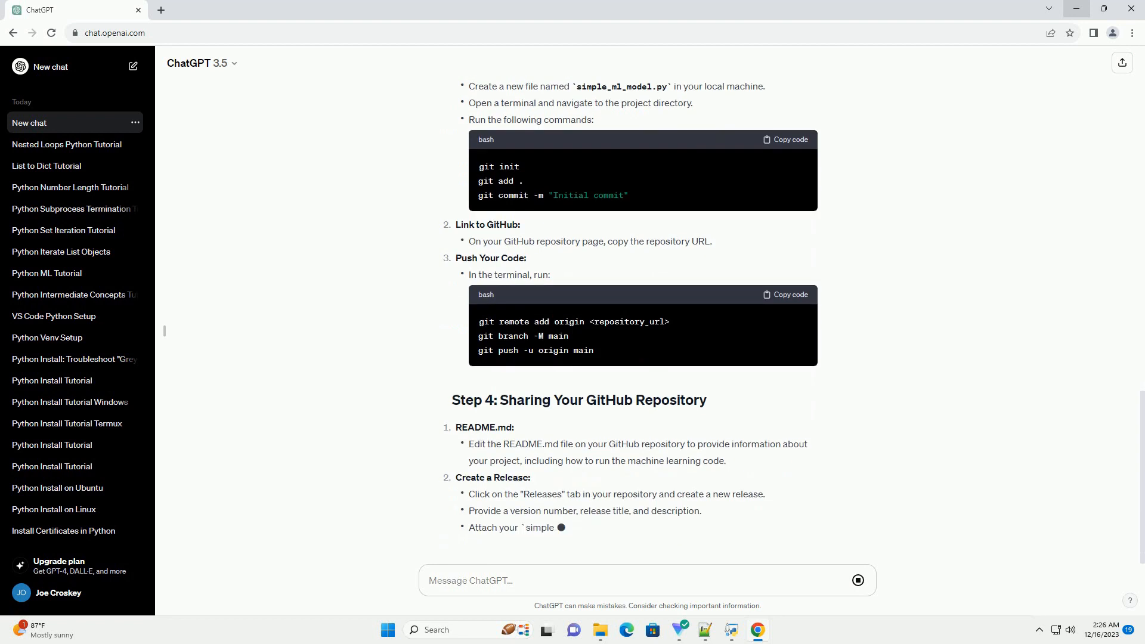
scroll(down, 3)
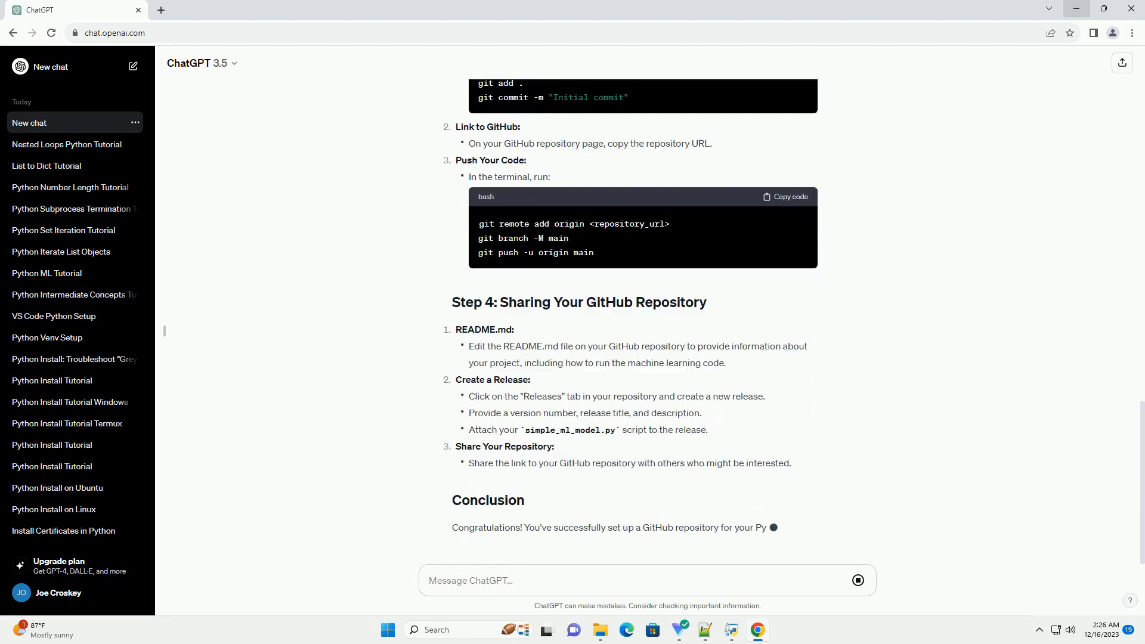